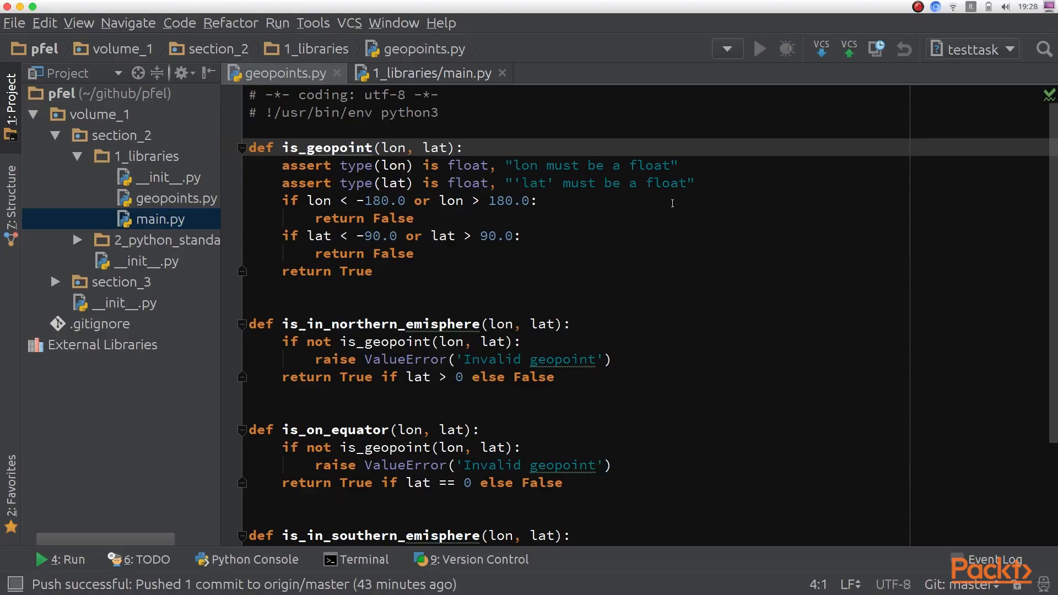
pyautogui.moveTo(499, 147)
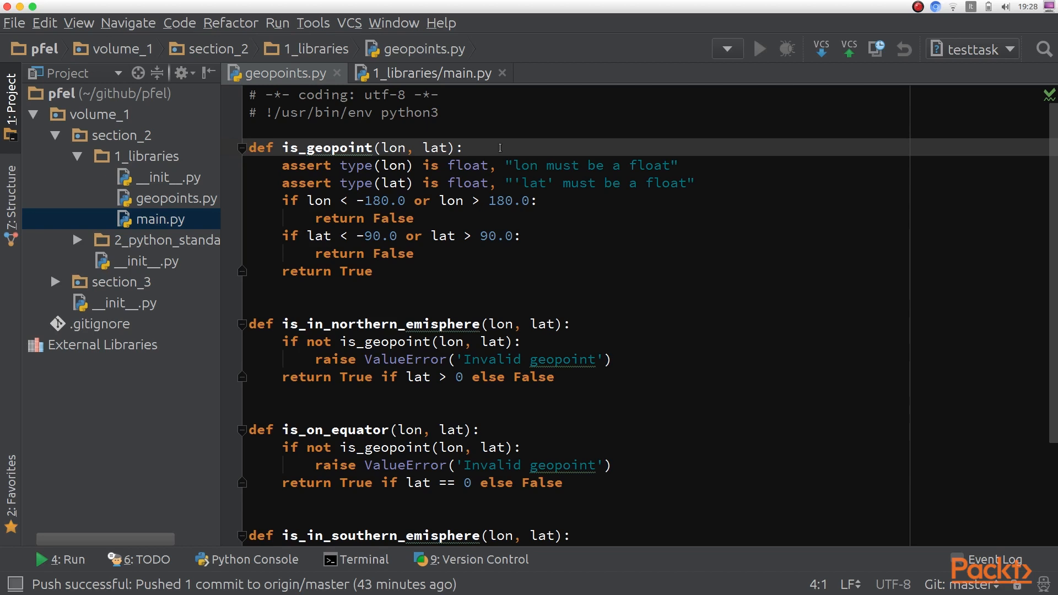
pyautogui.moveTo(327, 140)
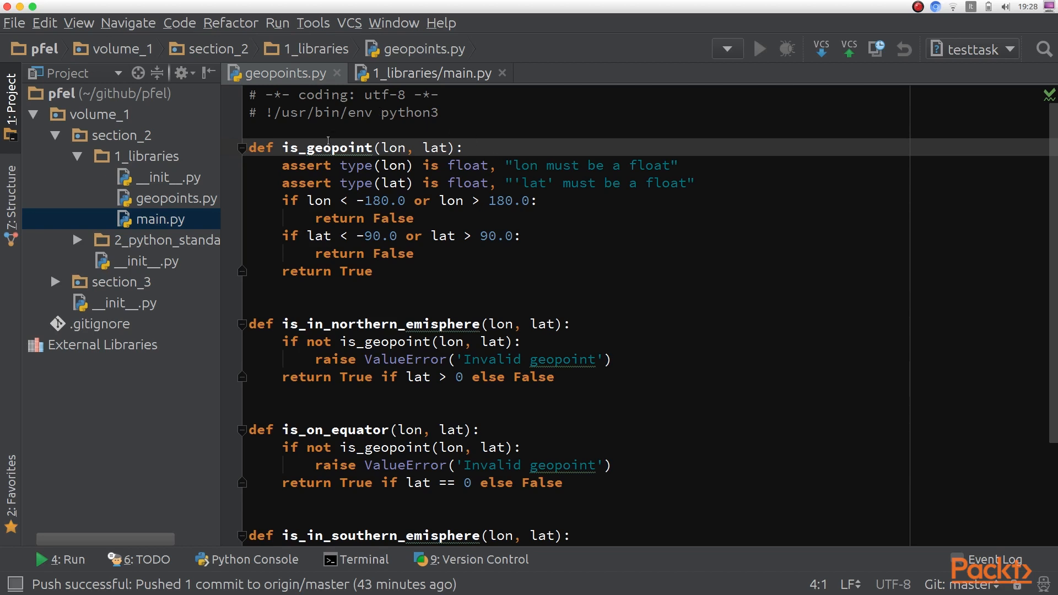
# Step: Highlight is_geopoint and is_on_equator, then switch to main.py and highlight nowhere and import
pyautogui.doubleClick(327, 147)
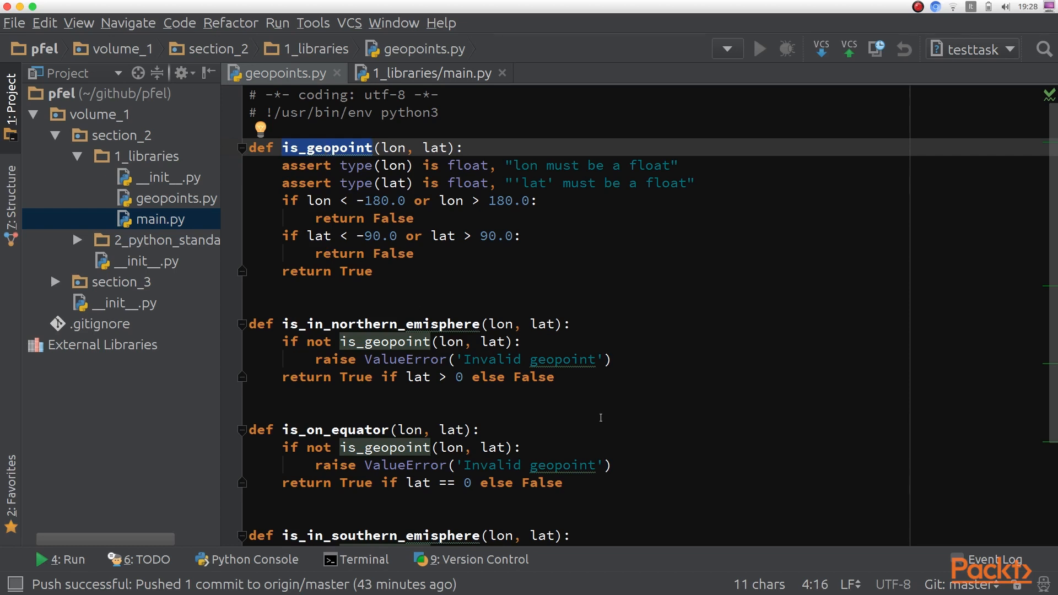
pyautogui.moveTo(421, 324)
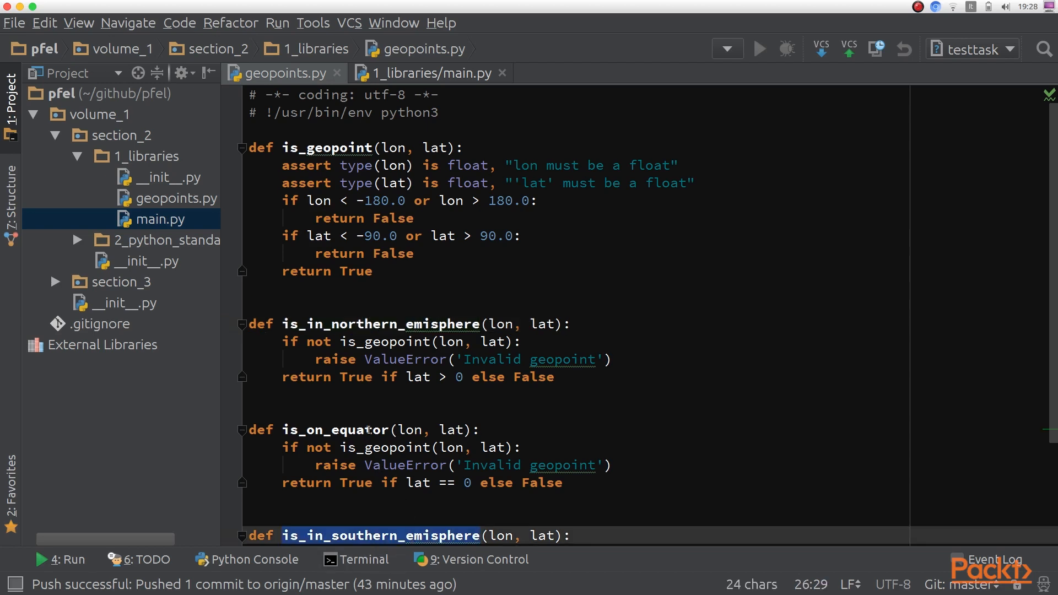
pyautogui.doubleClick(334, 430)
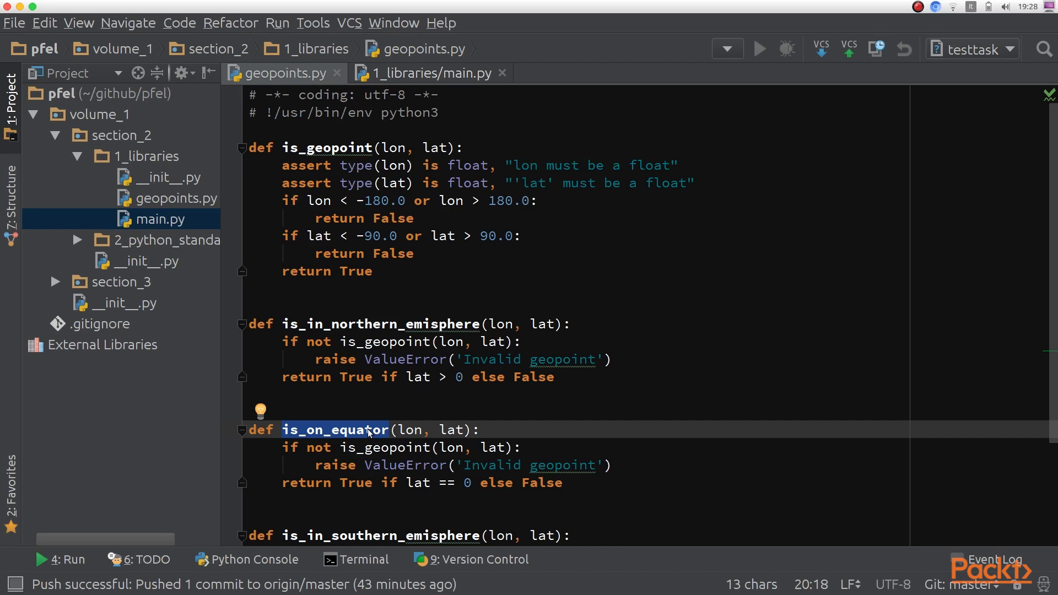
pyautogui.moveTo(444, 87)
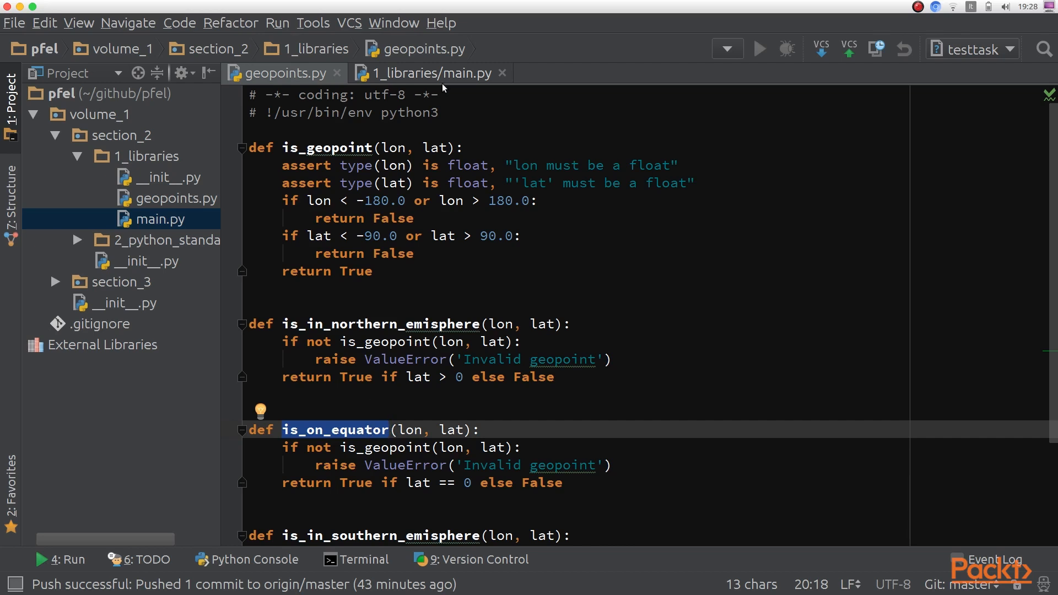
pyautogui.click(429, 73)
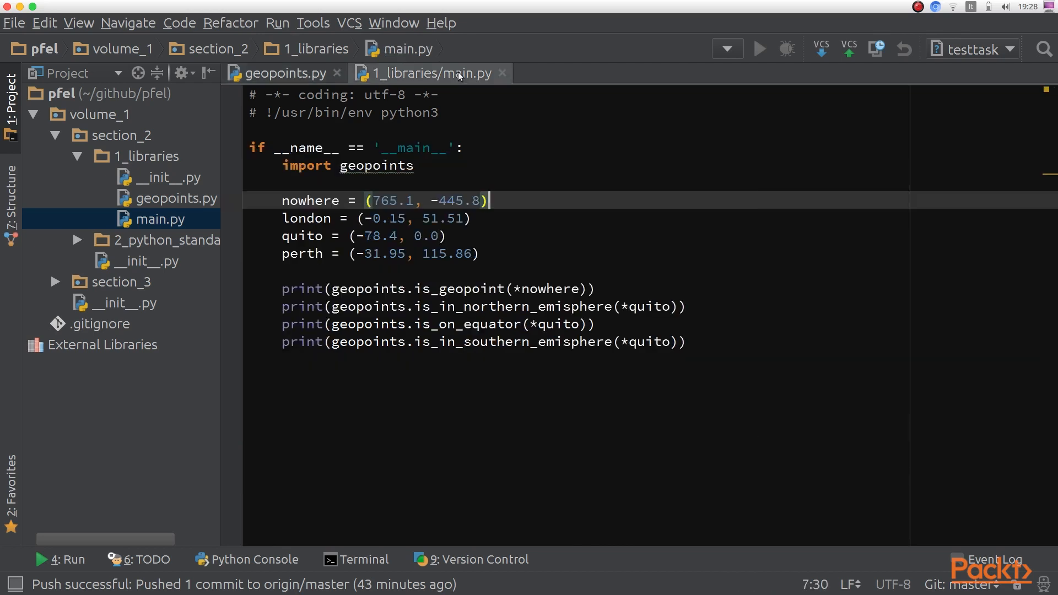
pyautogui.moveTo(432, 73)
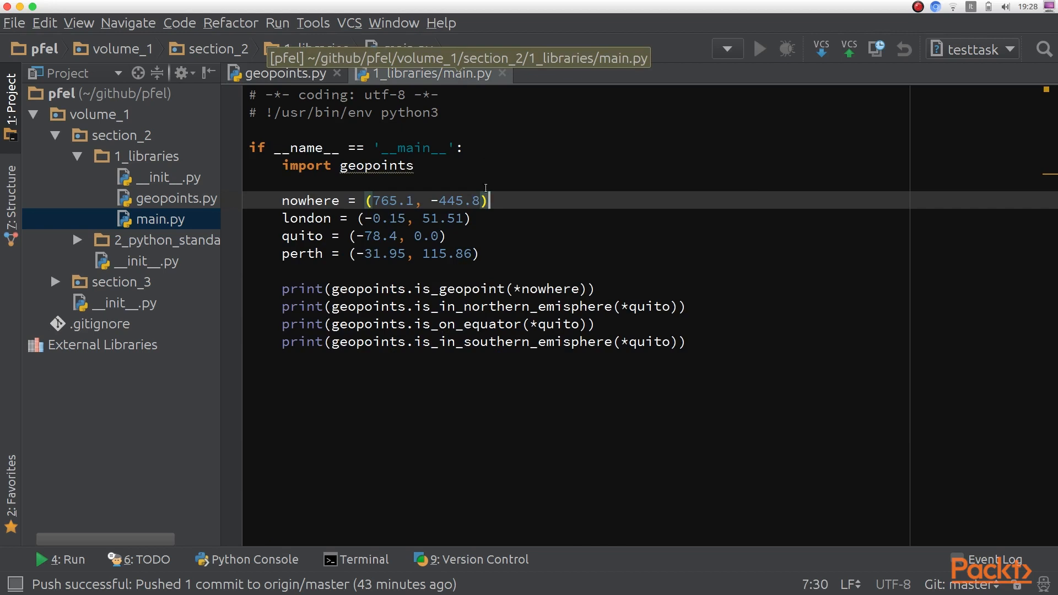
pyautogui.moveTo(473, 292)
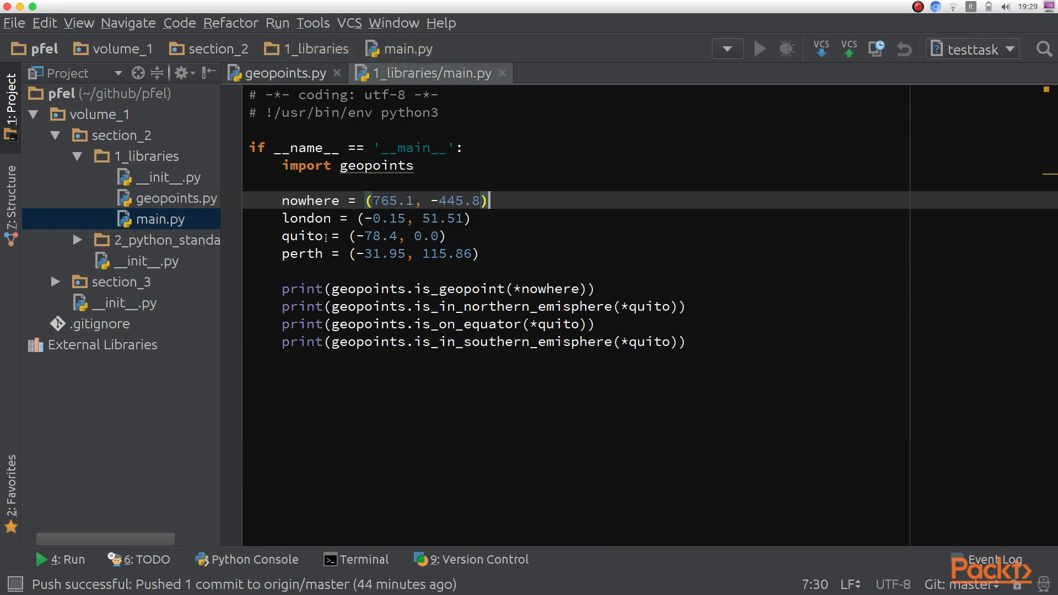
pyautogui.moveTo(343, 208)
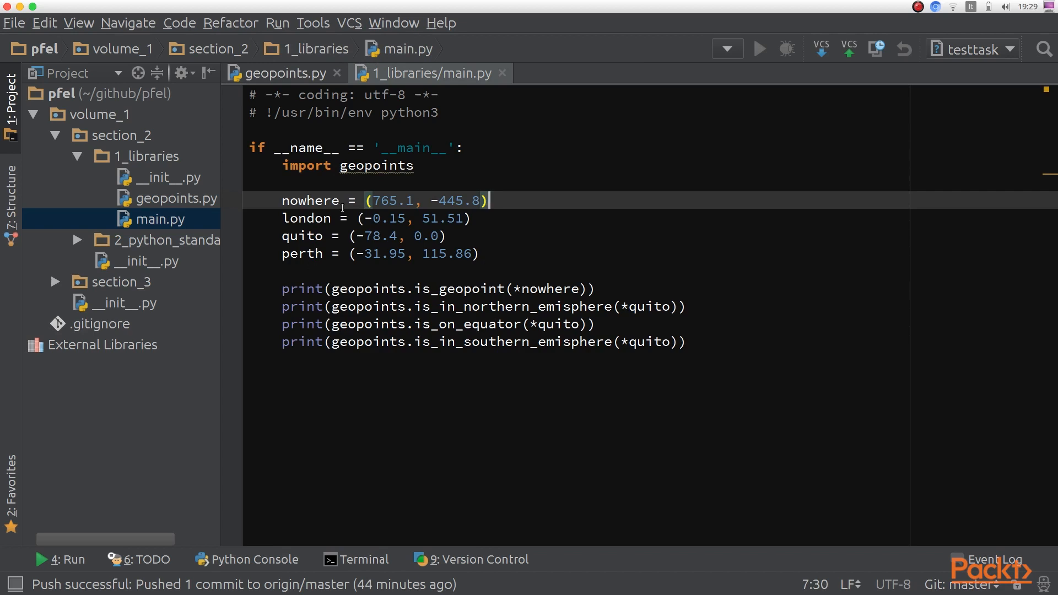
pyautogui.doubleClick(310, 200)
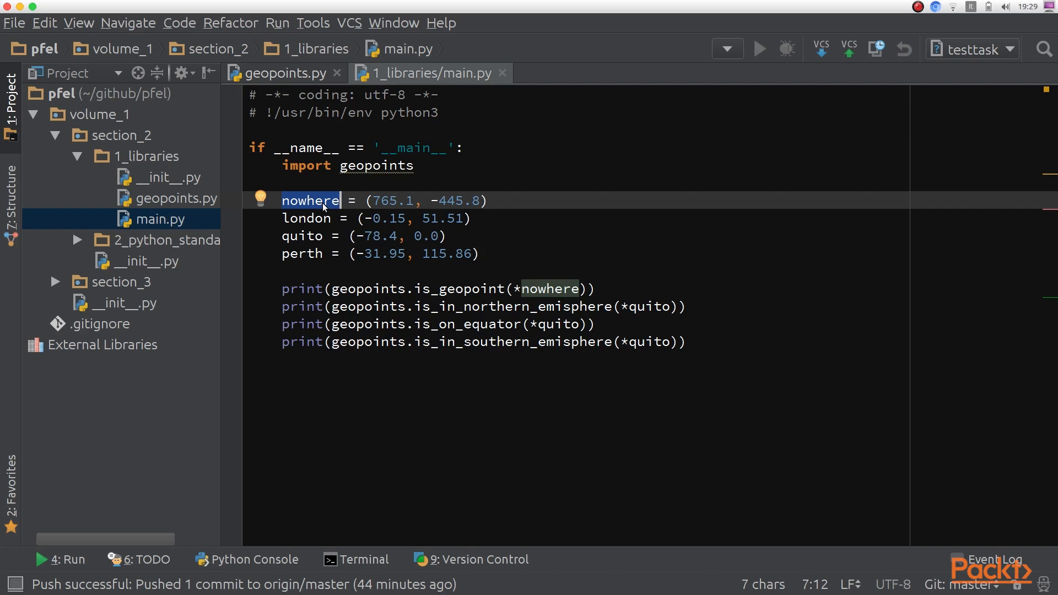
pyautogui.click(313, 165)
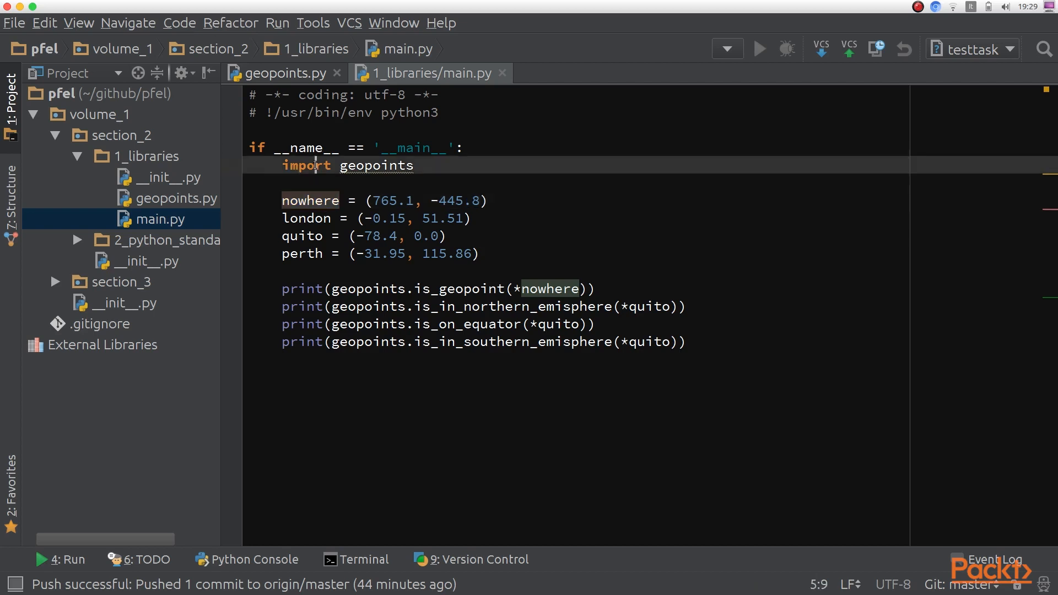
pyautogui.doubleClick(306, 166)
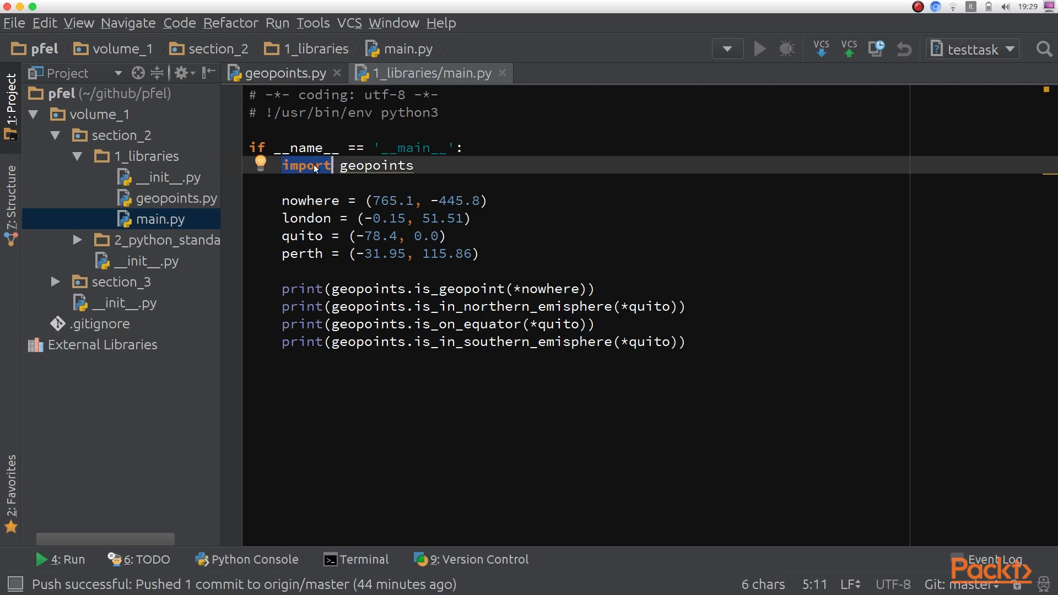